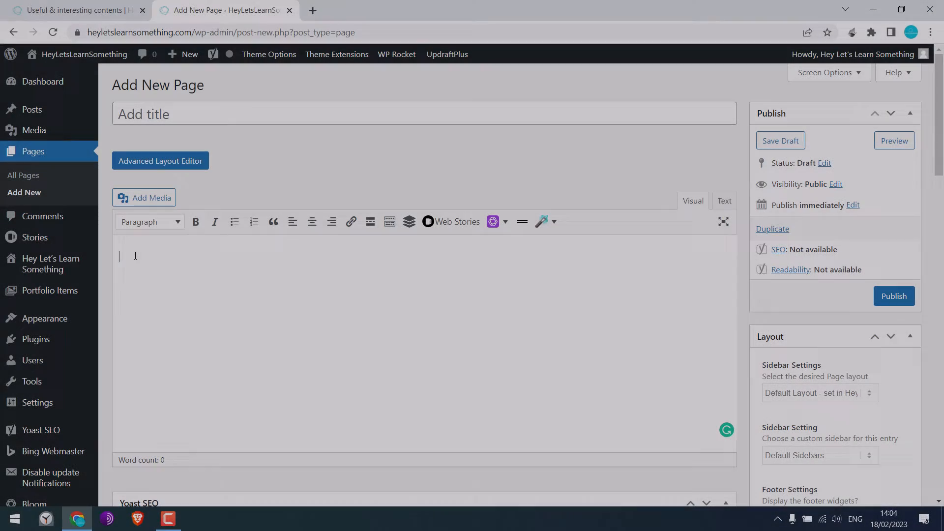
Step: Focus the empty page body before switching to the site's homepage tab
click(199, 520)
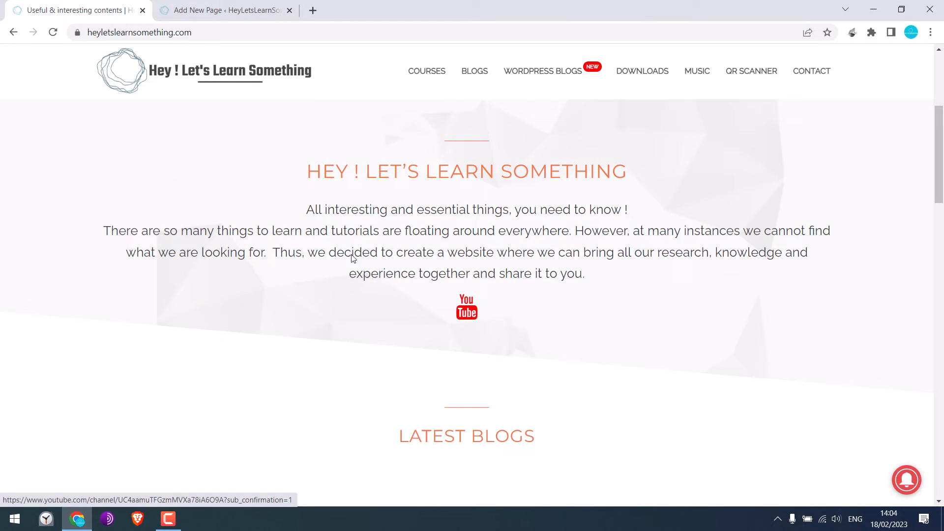
Step: Select and copy the homepage heading and intro paragraphs, then return to the Add New Page tab
drag(306, 171, 571, 209)
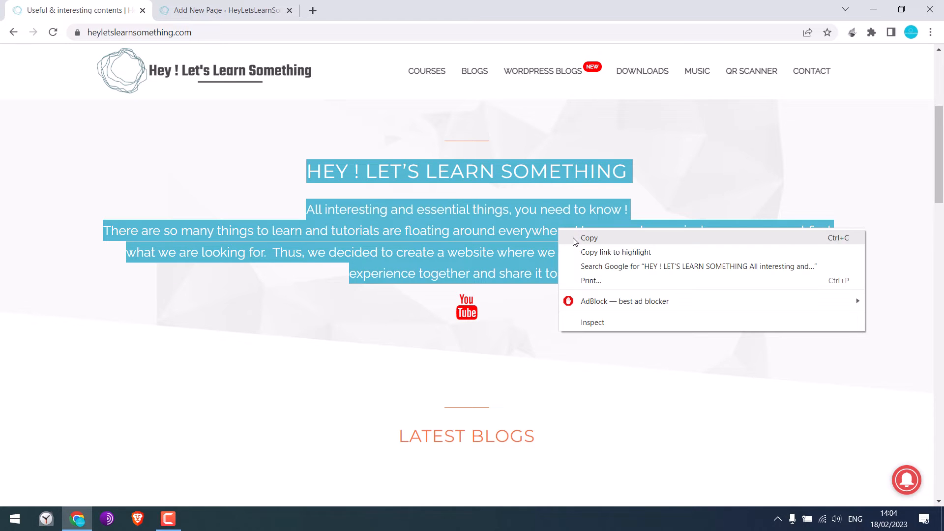
click(228, 10)
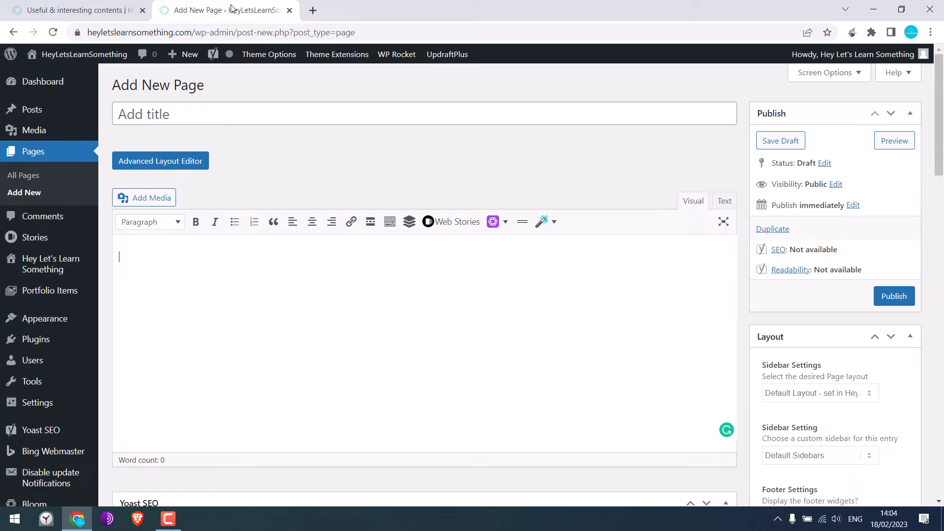
mouse_move(162, 266)
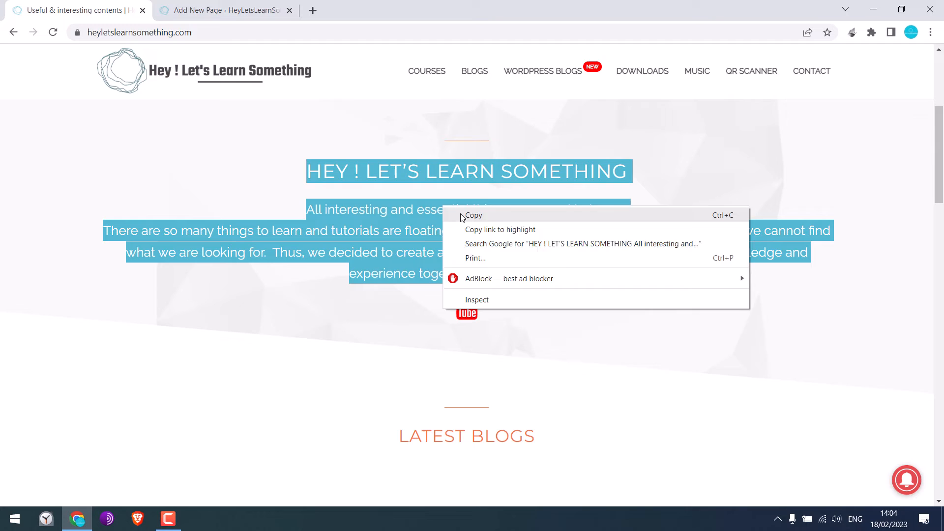
click(228, 10)
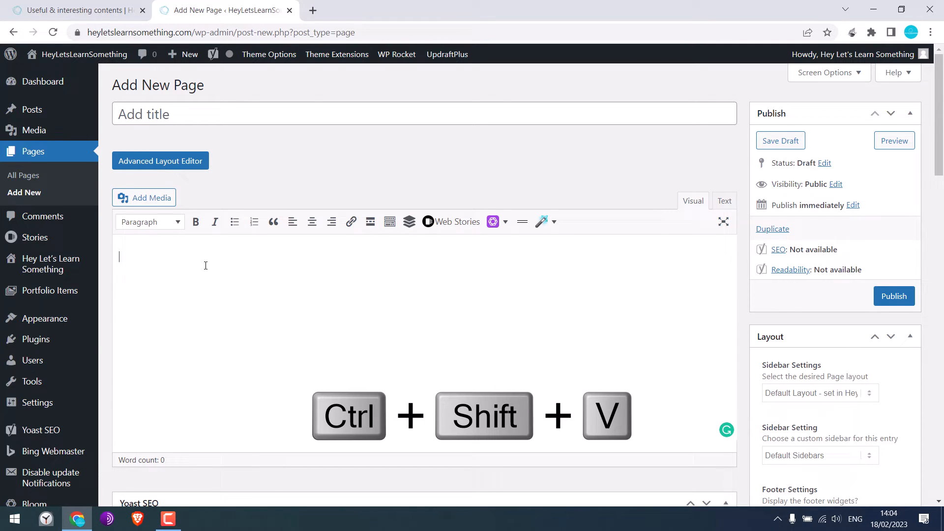
Step: Paste the copied text into the page body with Ctrl+Shift+V and search the Start menu for 'word'
key(Ctrl+Shift+V)
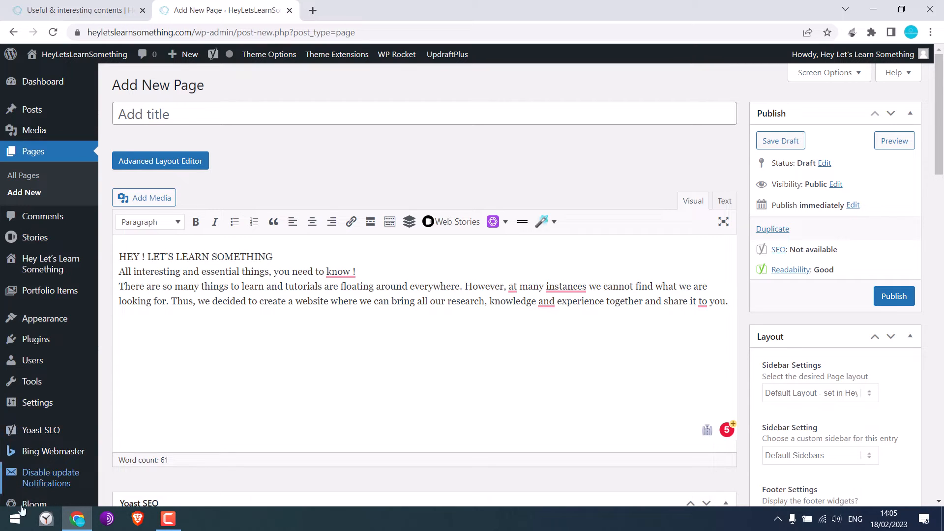
text(word)
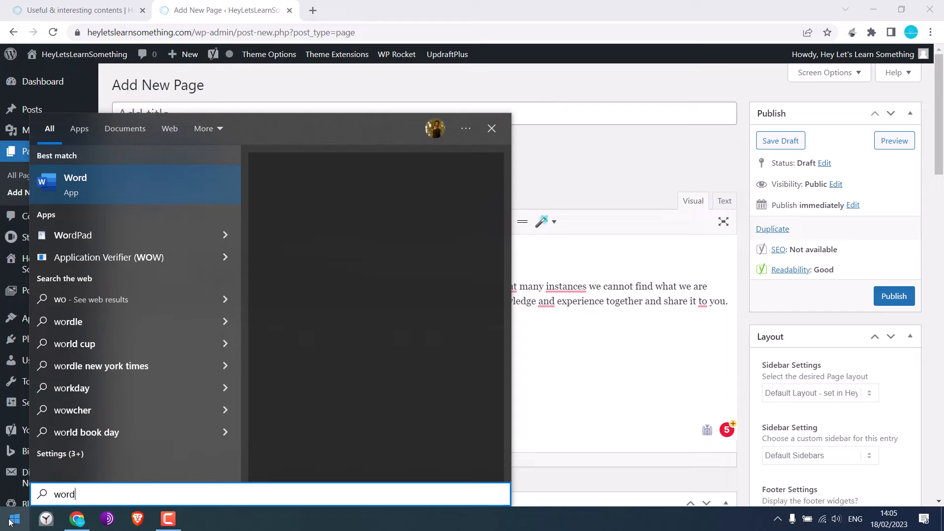
Step: Launch Word, paste the text into the blank document with Keep Text Only, and return to Chrome
click(75, 185)
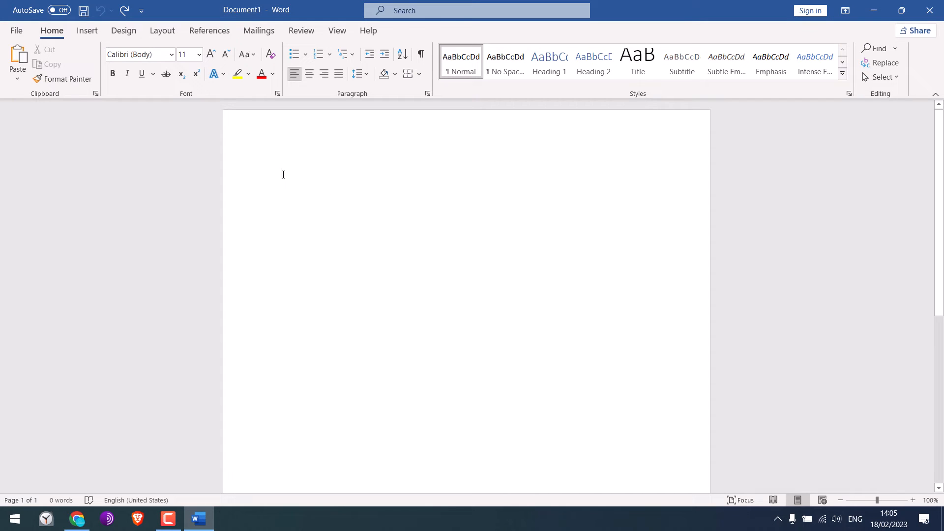
right_click(283, 173)
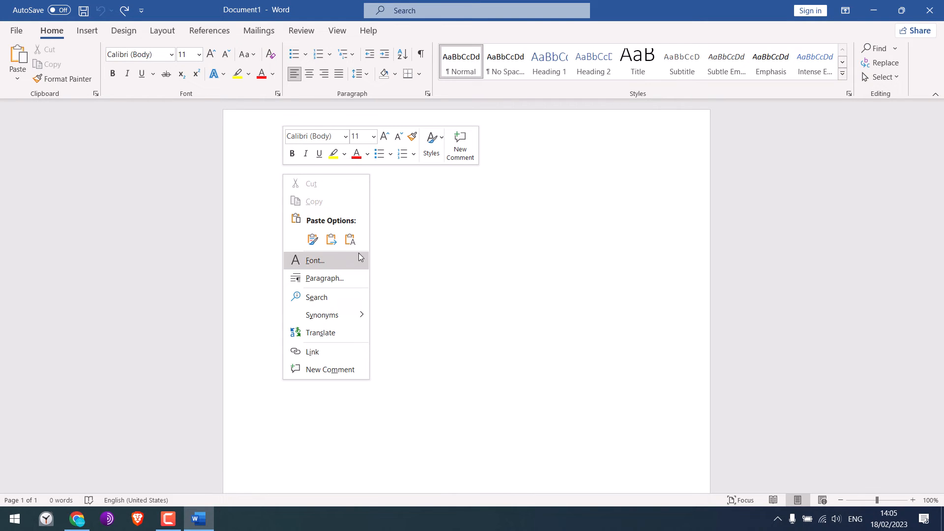
click(313, 239)
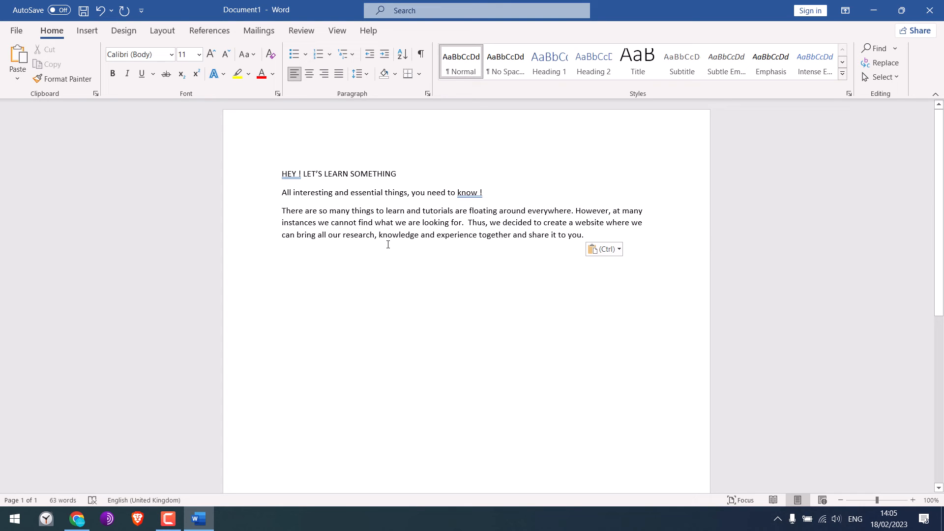
click(76, 520)
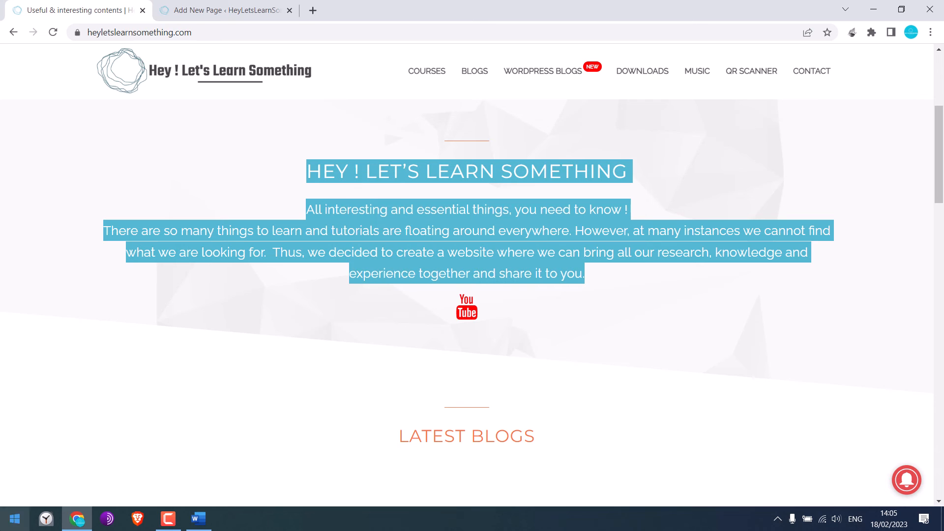
Step: Open Notepad, paste the website text, select all with Ctrl+A, and switch back to Word
text(notepad)
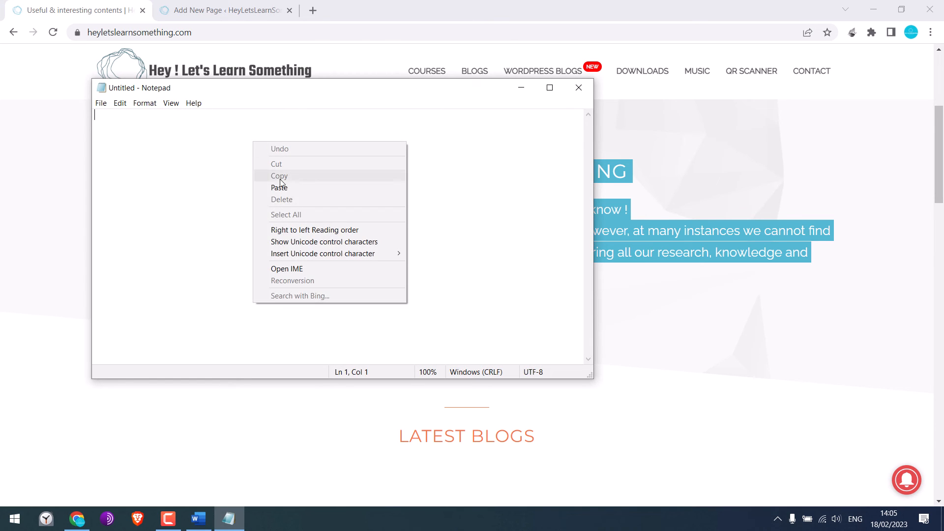
click(280, 187)
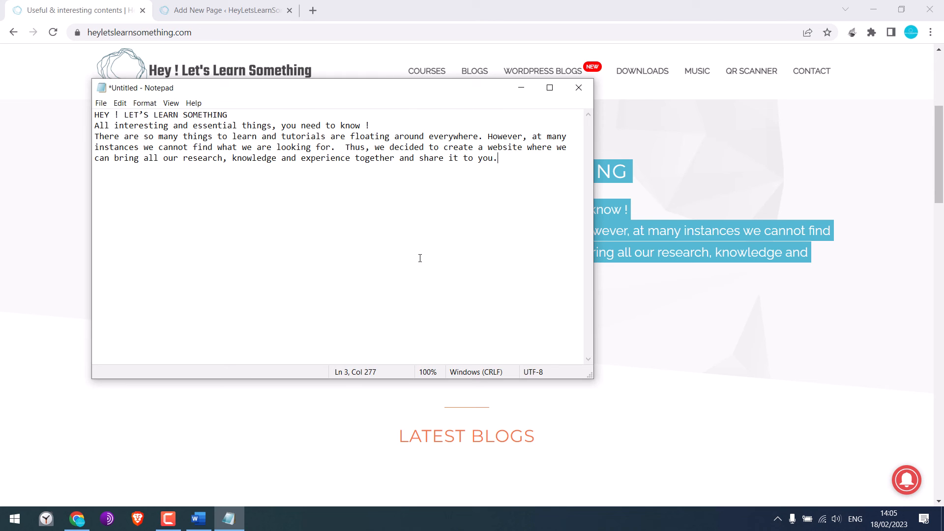
key(Ctrl+a)
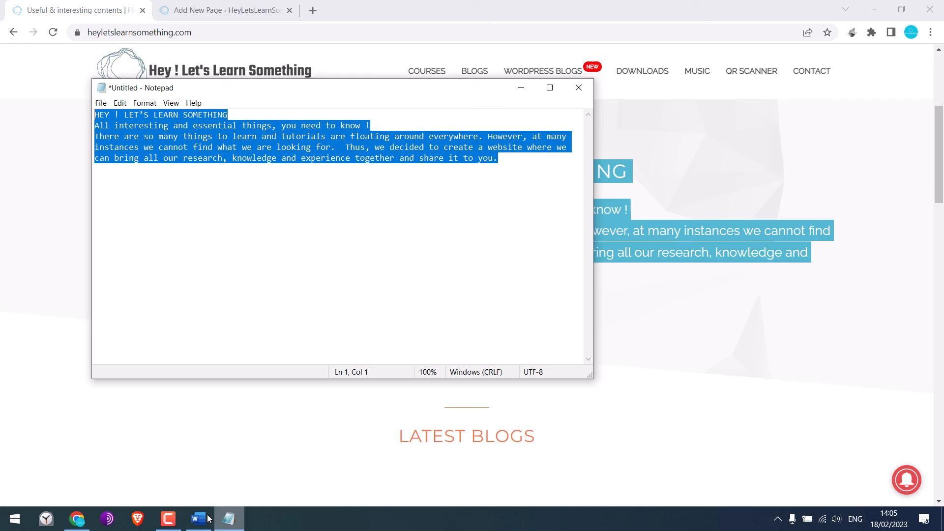
click(197, 518)
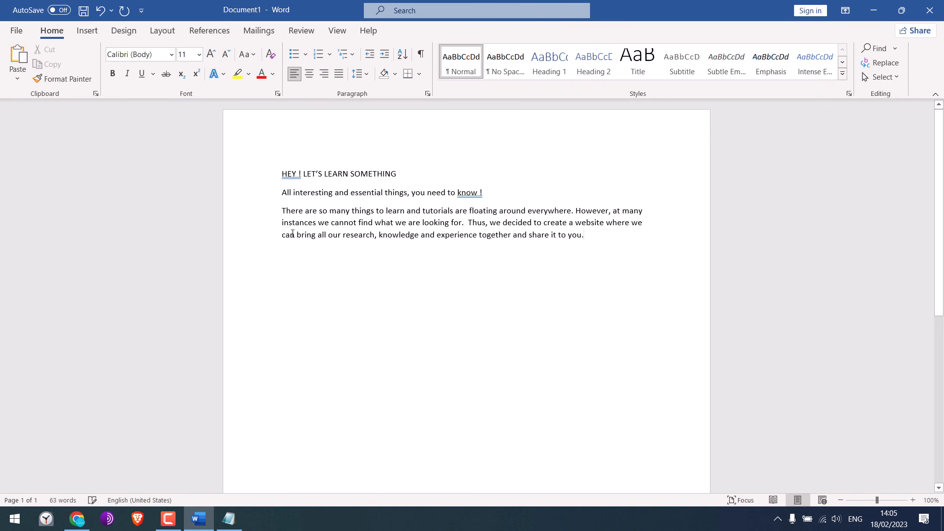